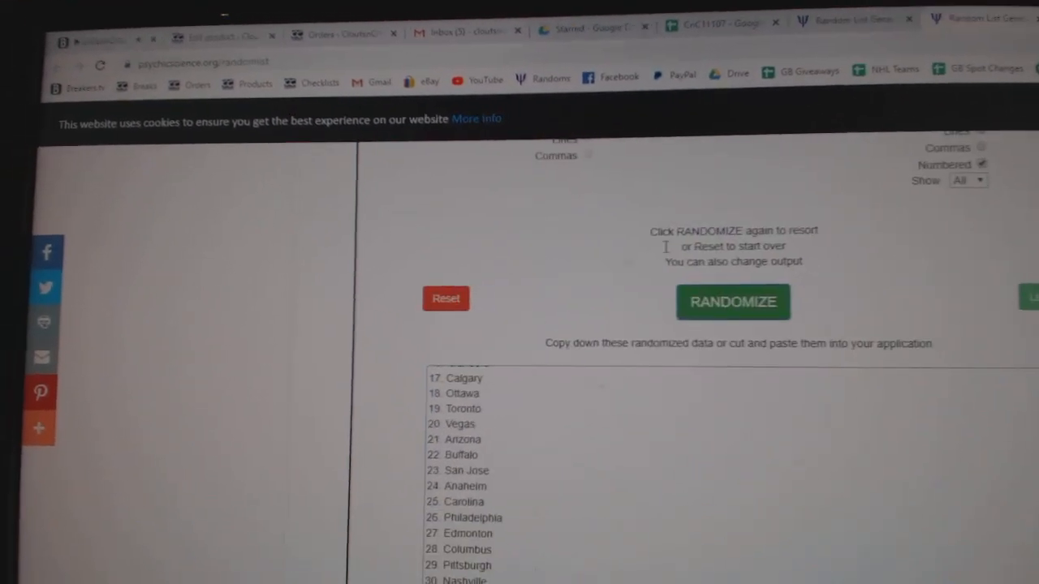
# Reset the generator, paste the NHL team list and randomize it into a new numbered order
pyautogui.click(811, 24)
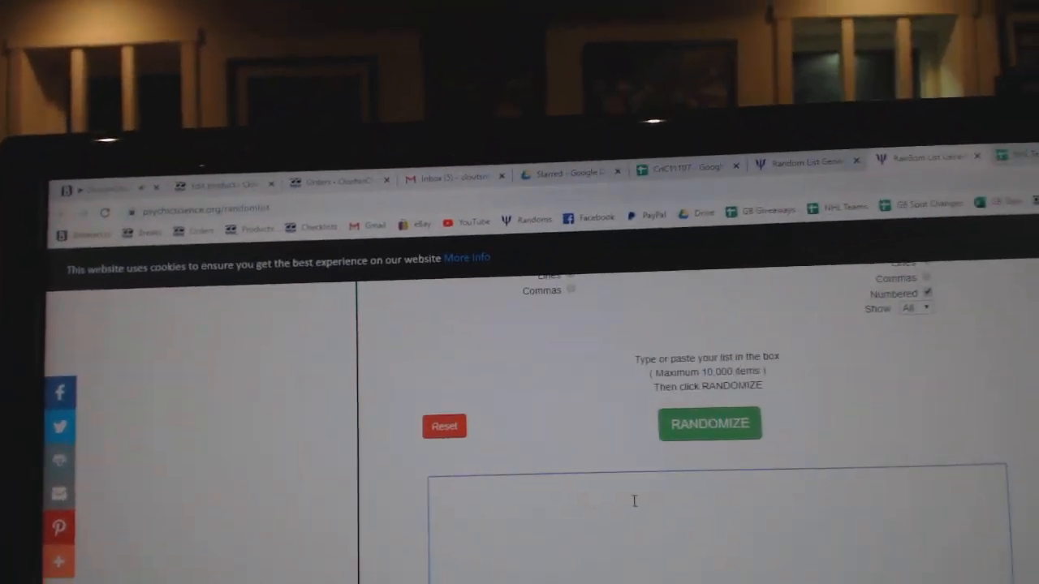
pyautogui.click(707, 422)
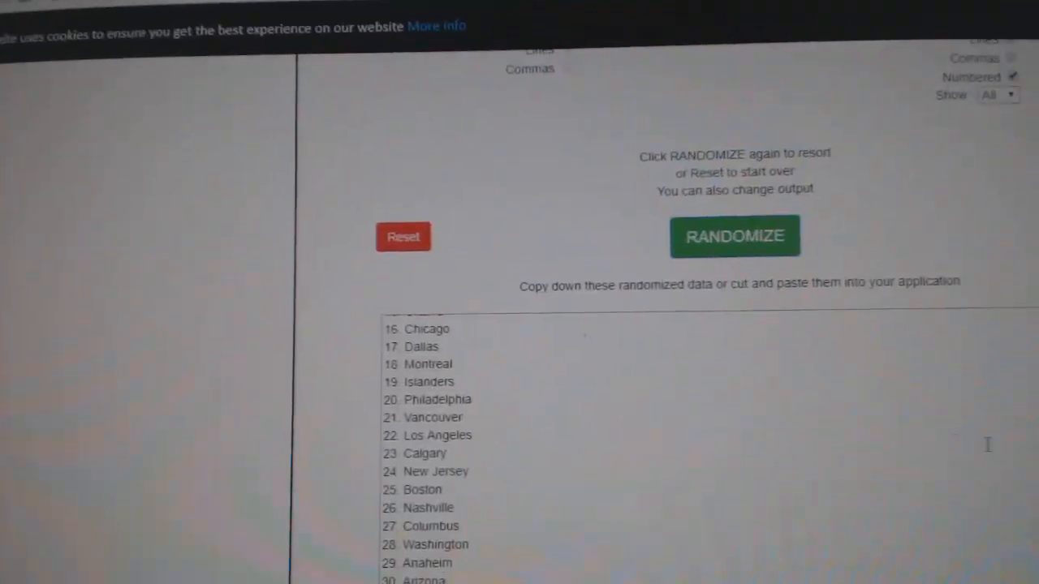
pyautogui.click(734, 237)
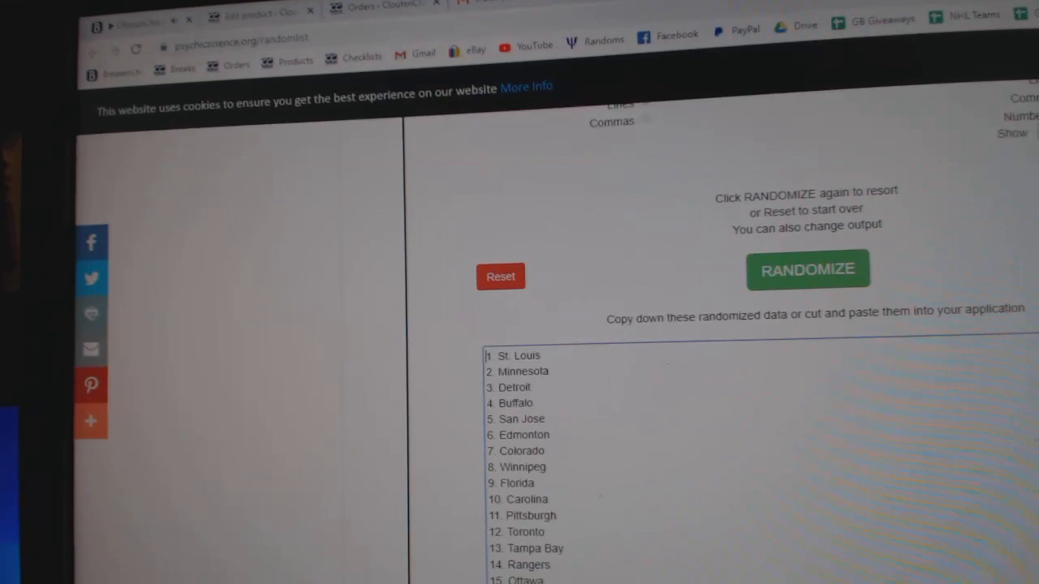
# Paste the randomized team list into column C beside the 30 participant names and spot numbers
pyautogui.click(806, 270)
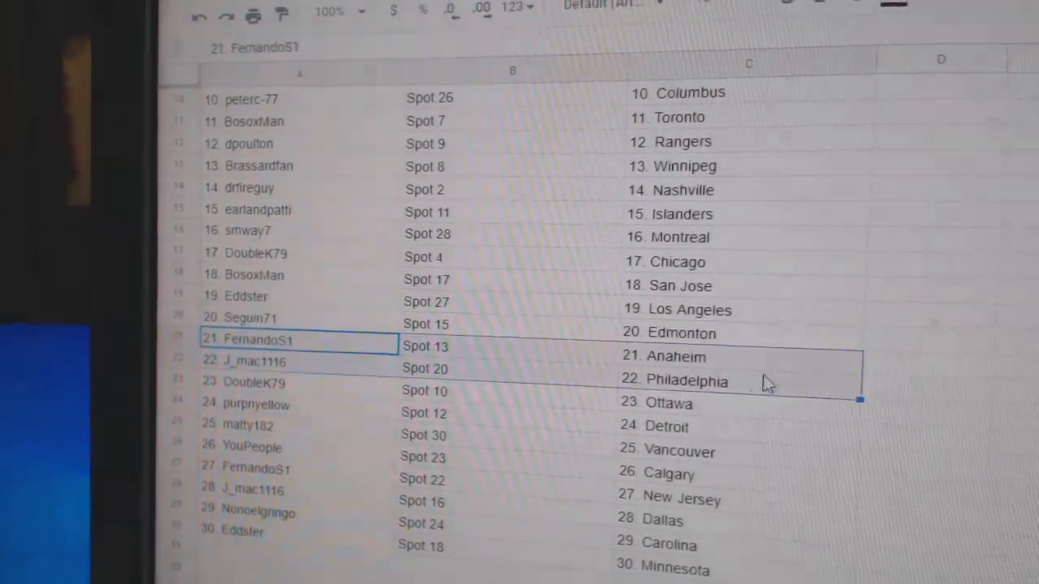
pyautogui.scroll(-3)
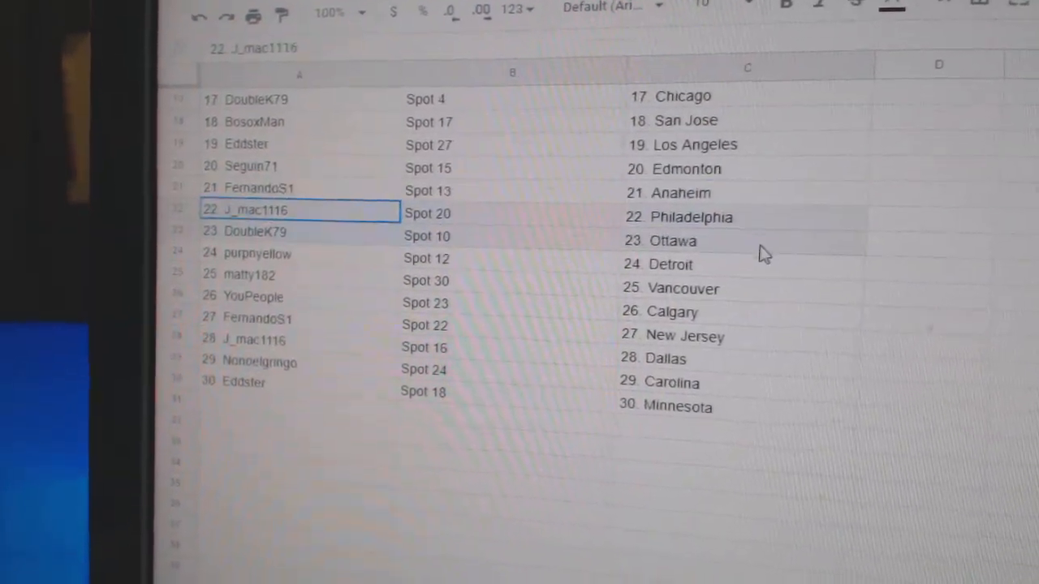